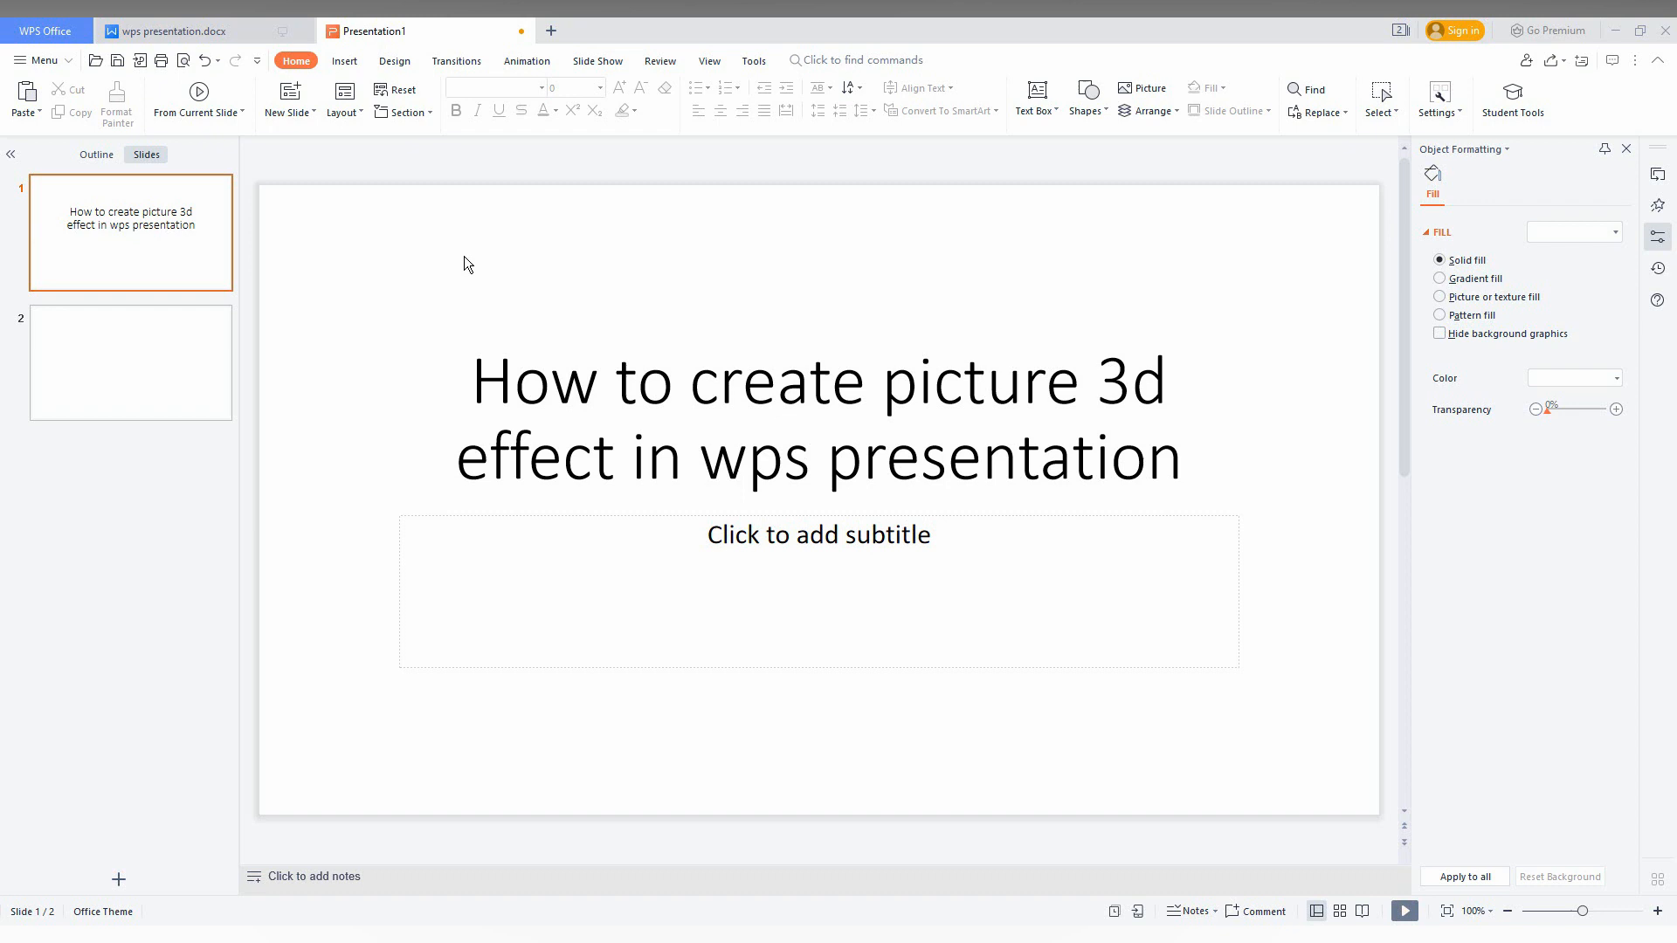
pyautogui.moveTo(159, 383)
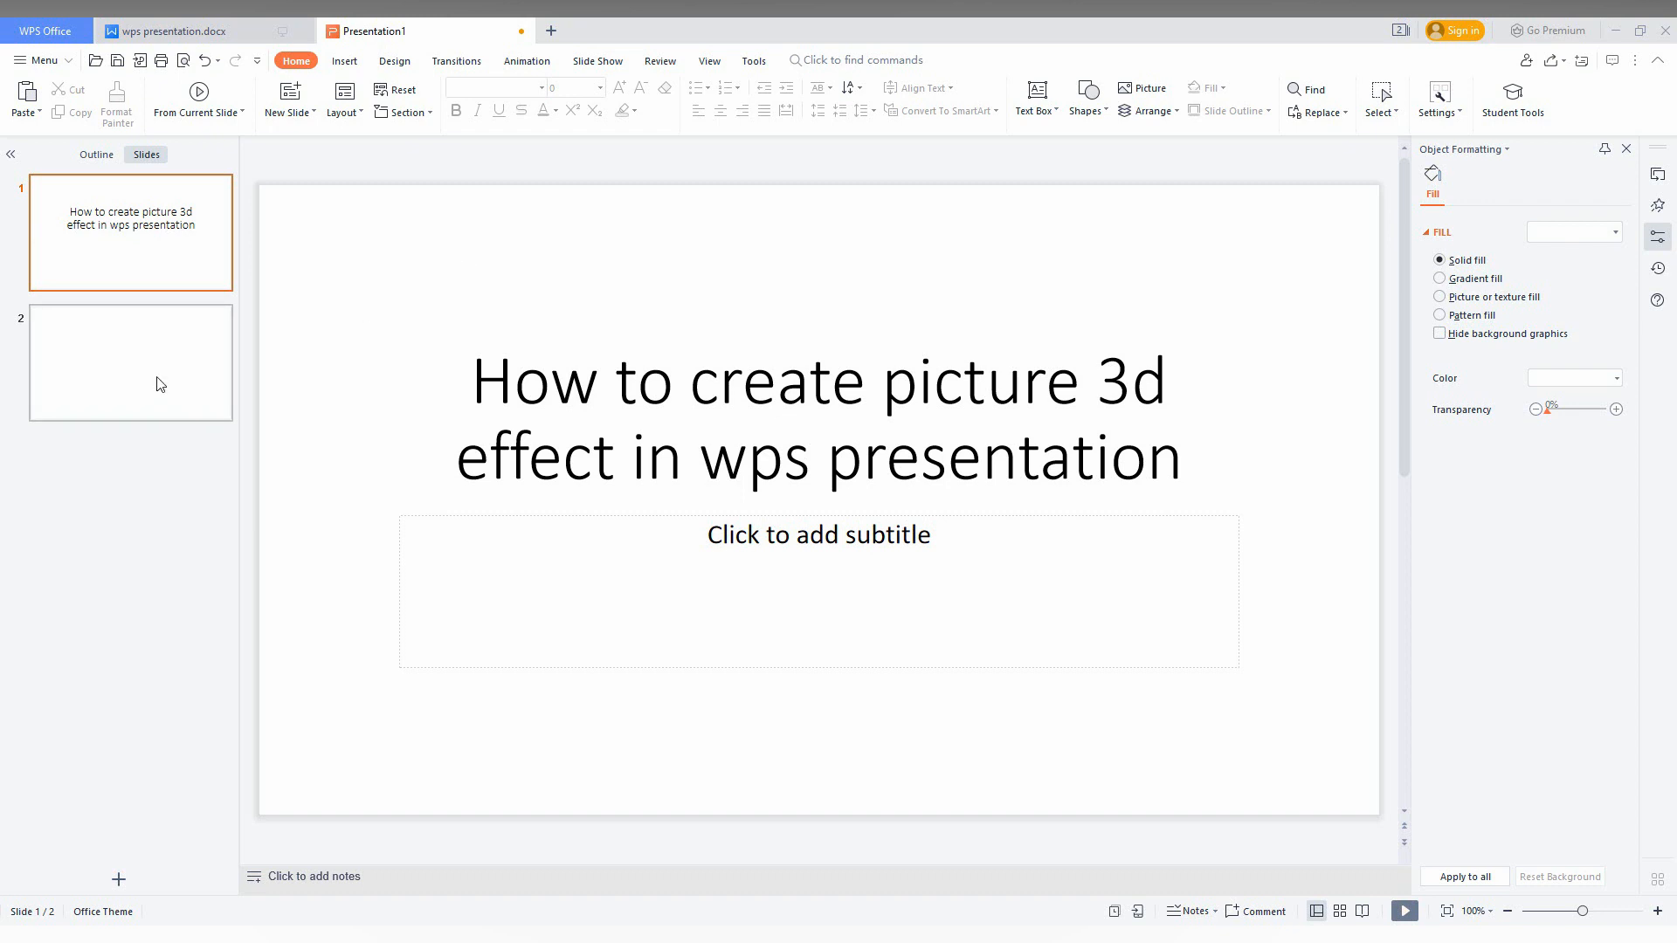
# Switch to the blank second slide and show the Insert commands.
pyautogui.click(131, 363)
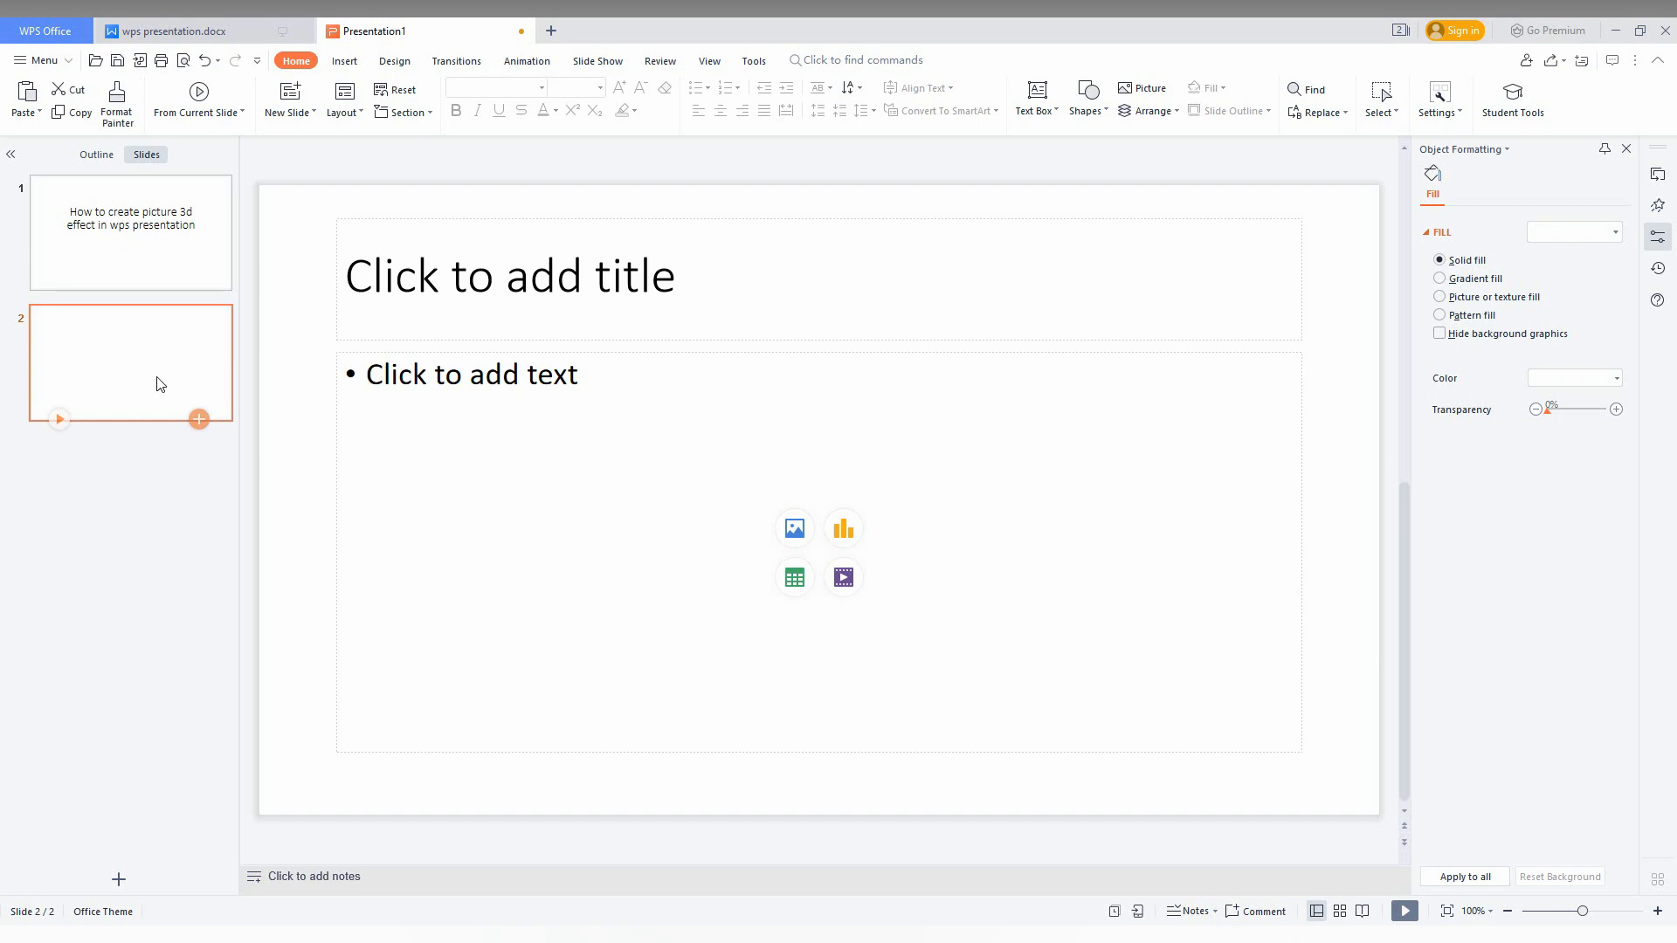
pyautogui.click(345, 60)
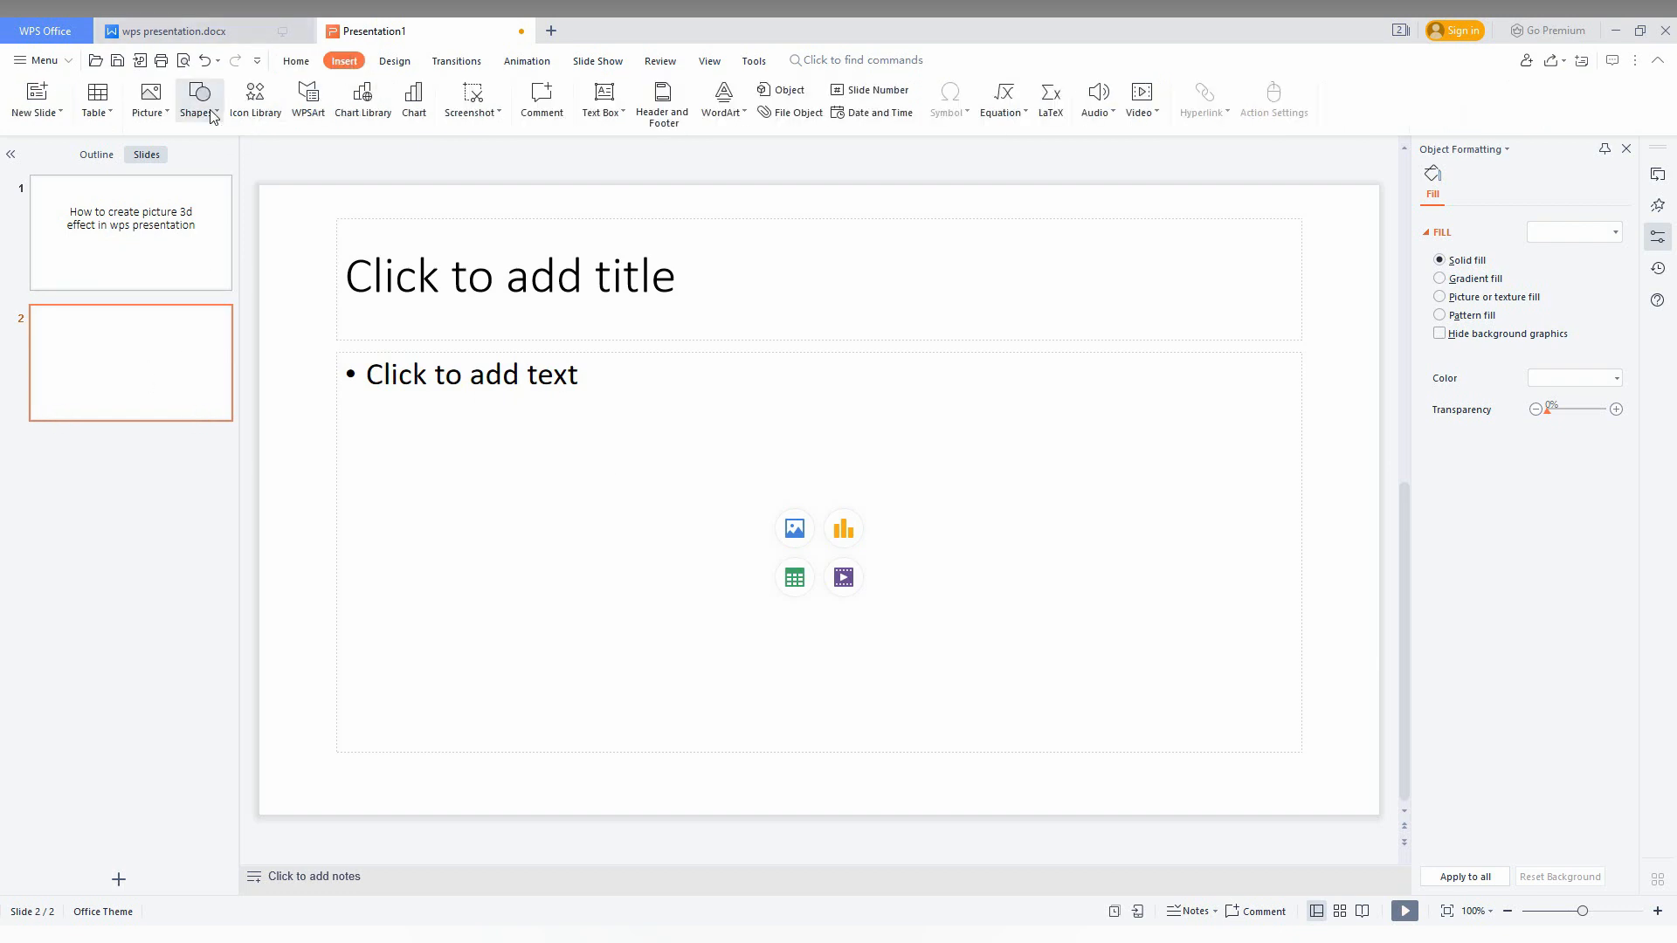
# Insert the a3 thumbnail picture from the Videos folder onto slide 2.
pyautogui.click(149, 96)
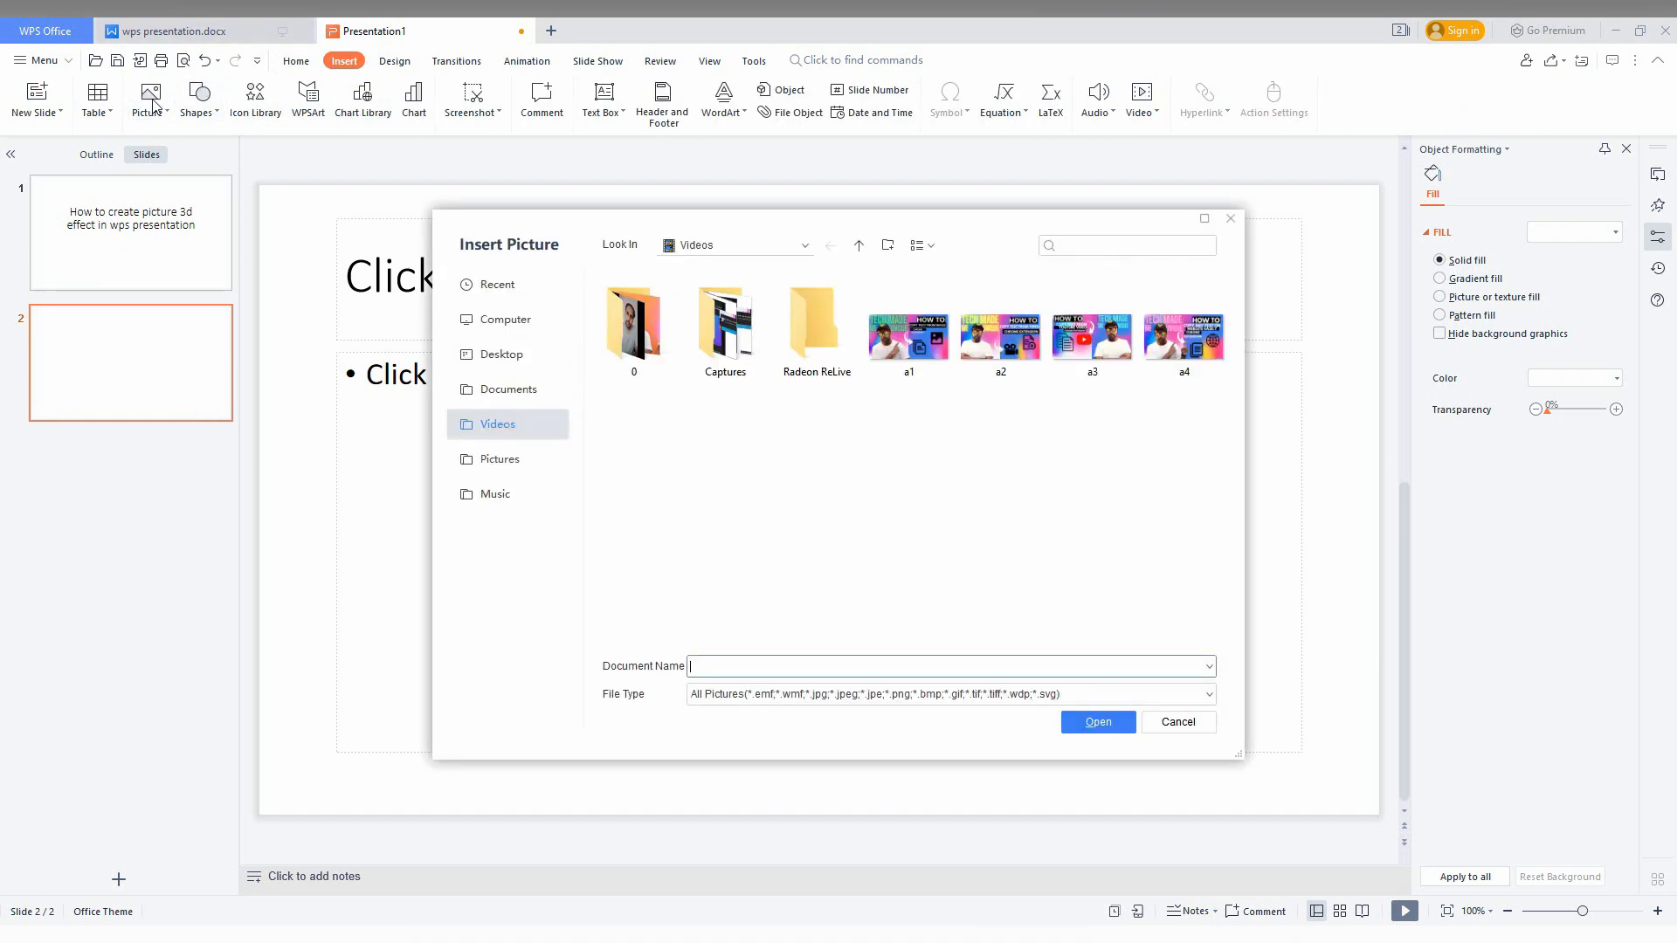
pyautogui.click(1092, 335)
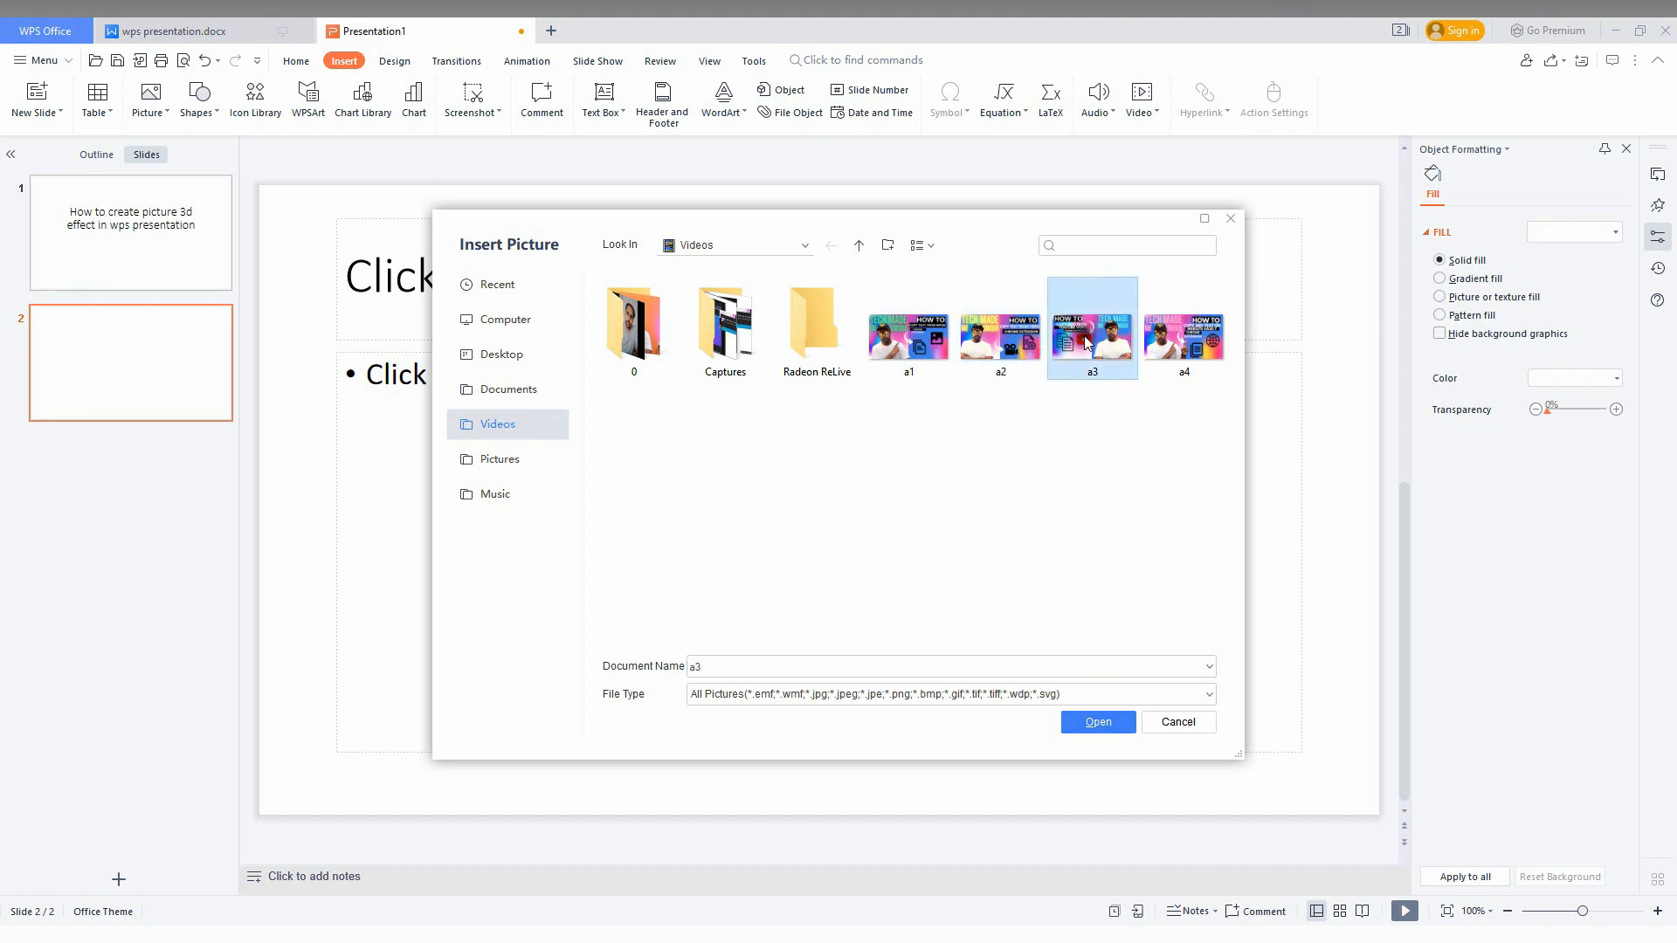
pyautogui.click(1099, 722)
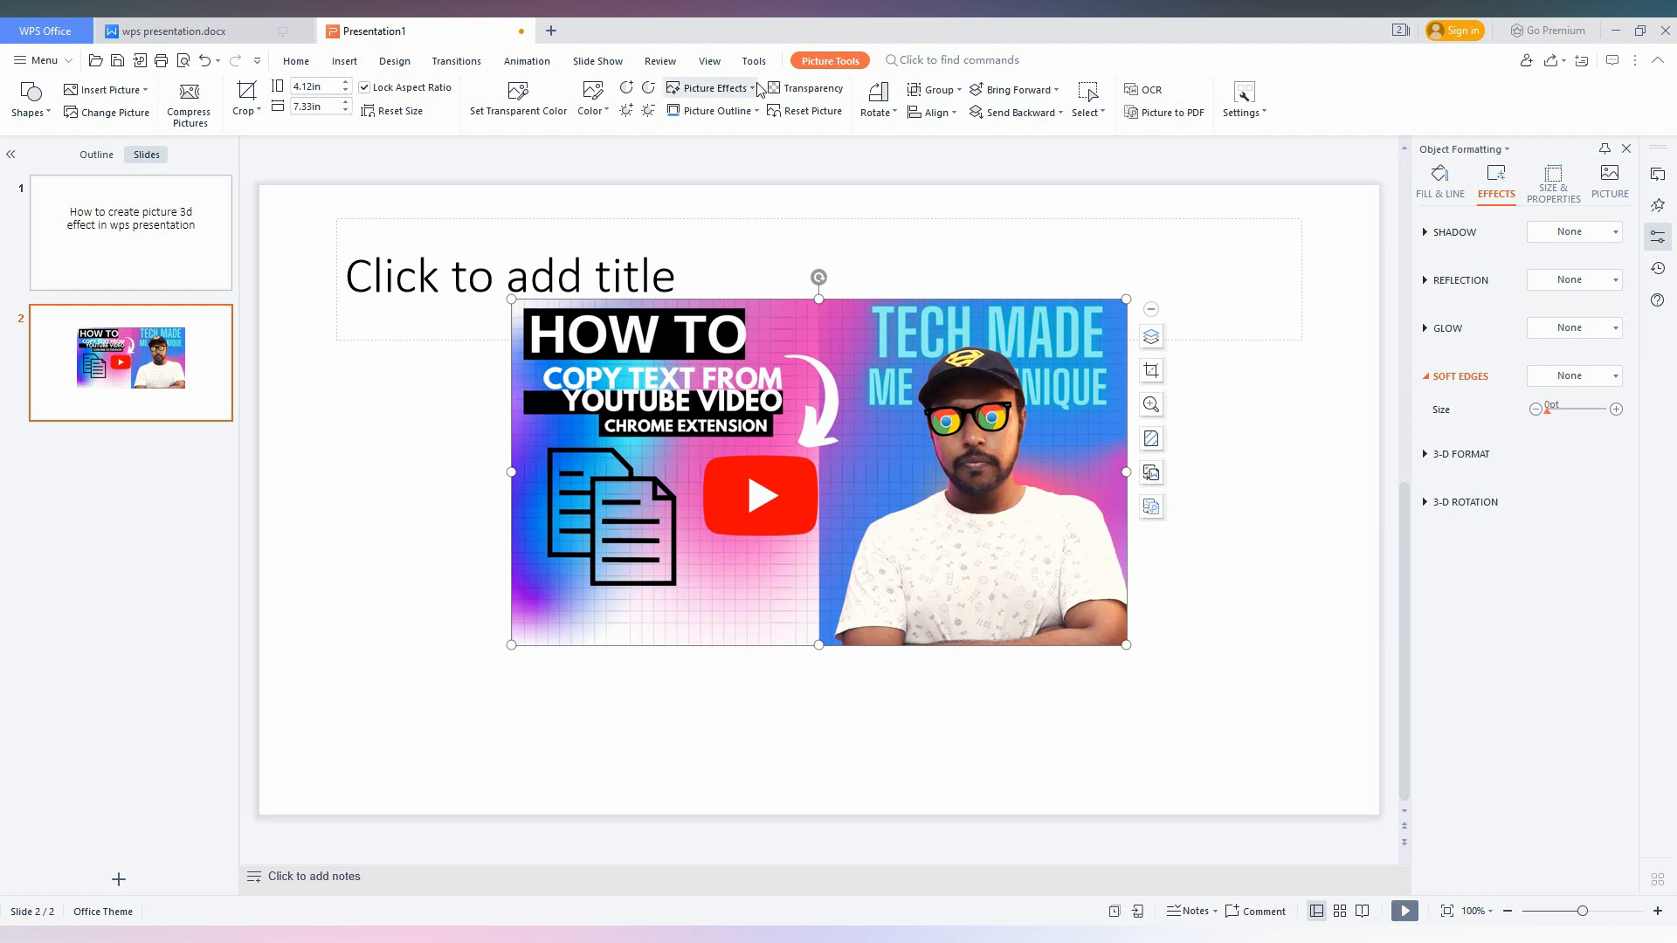
# Apply a 3-D Rotation perspective preset from Picture Effects to the thumbnail.
pyautogui.click(709, 87)
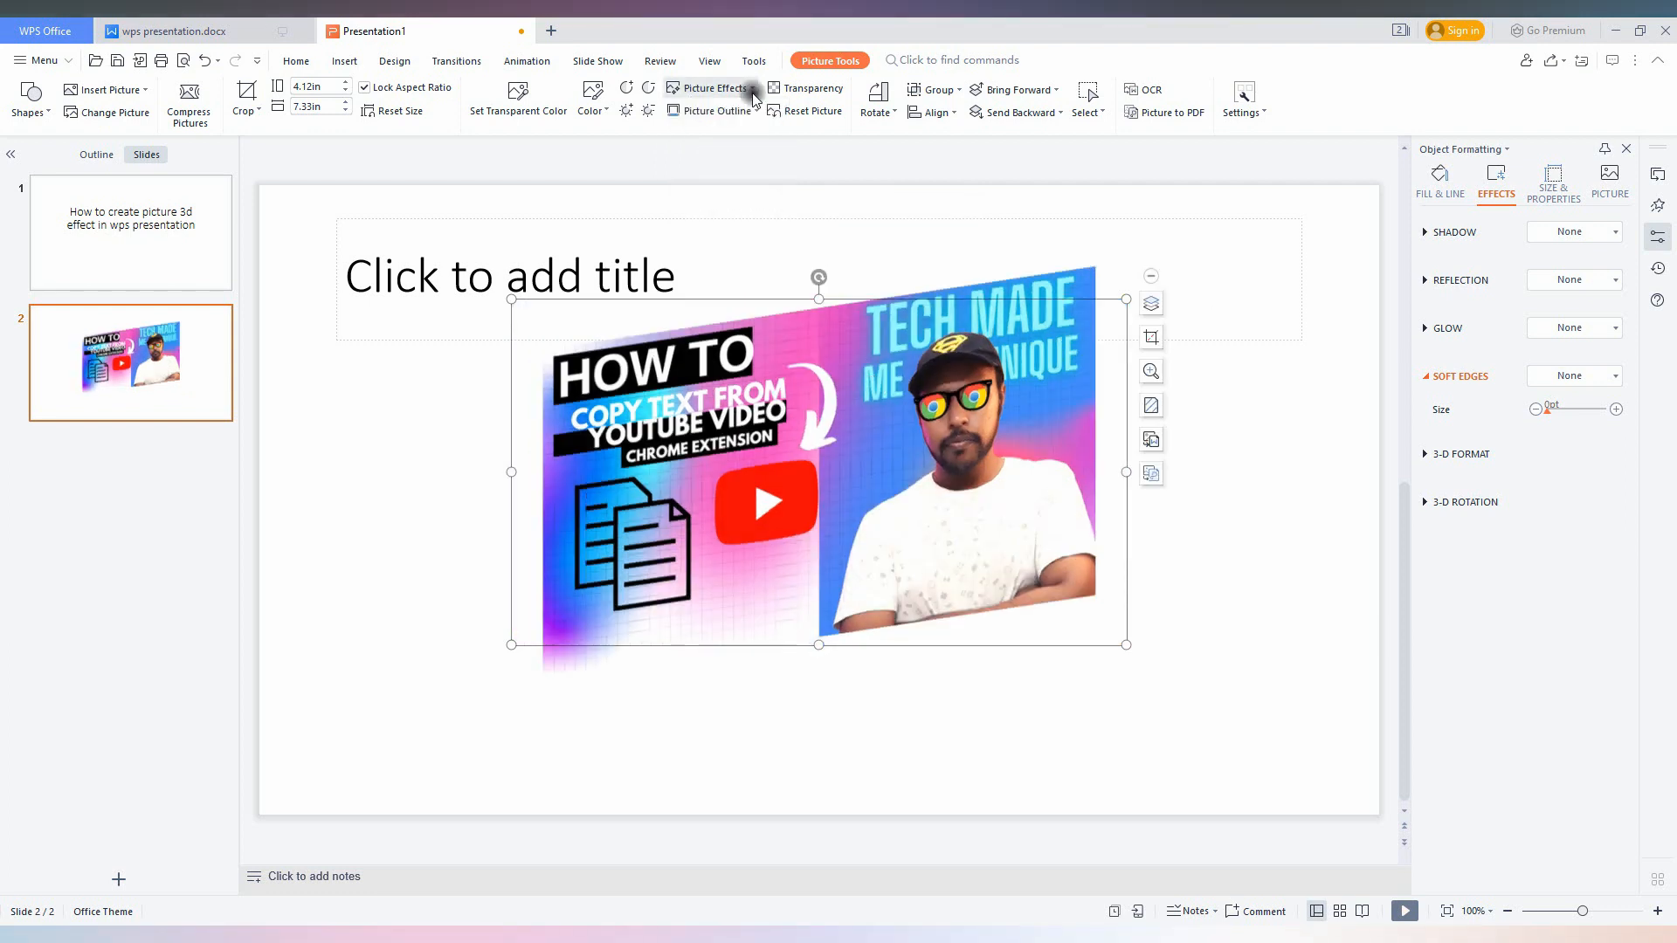
pyautogui.click(711, 88)
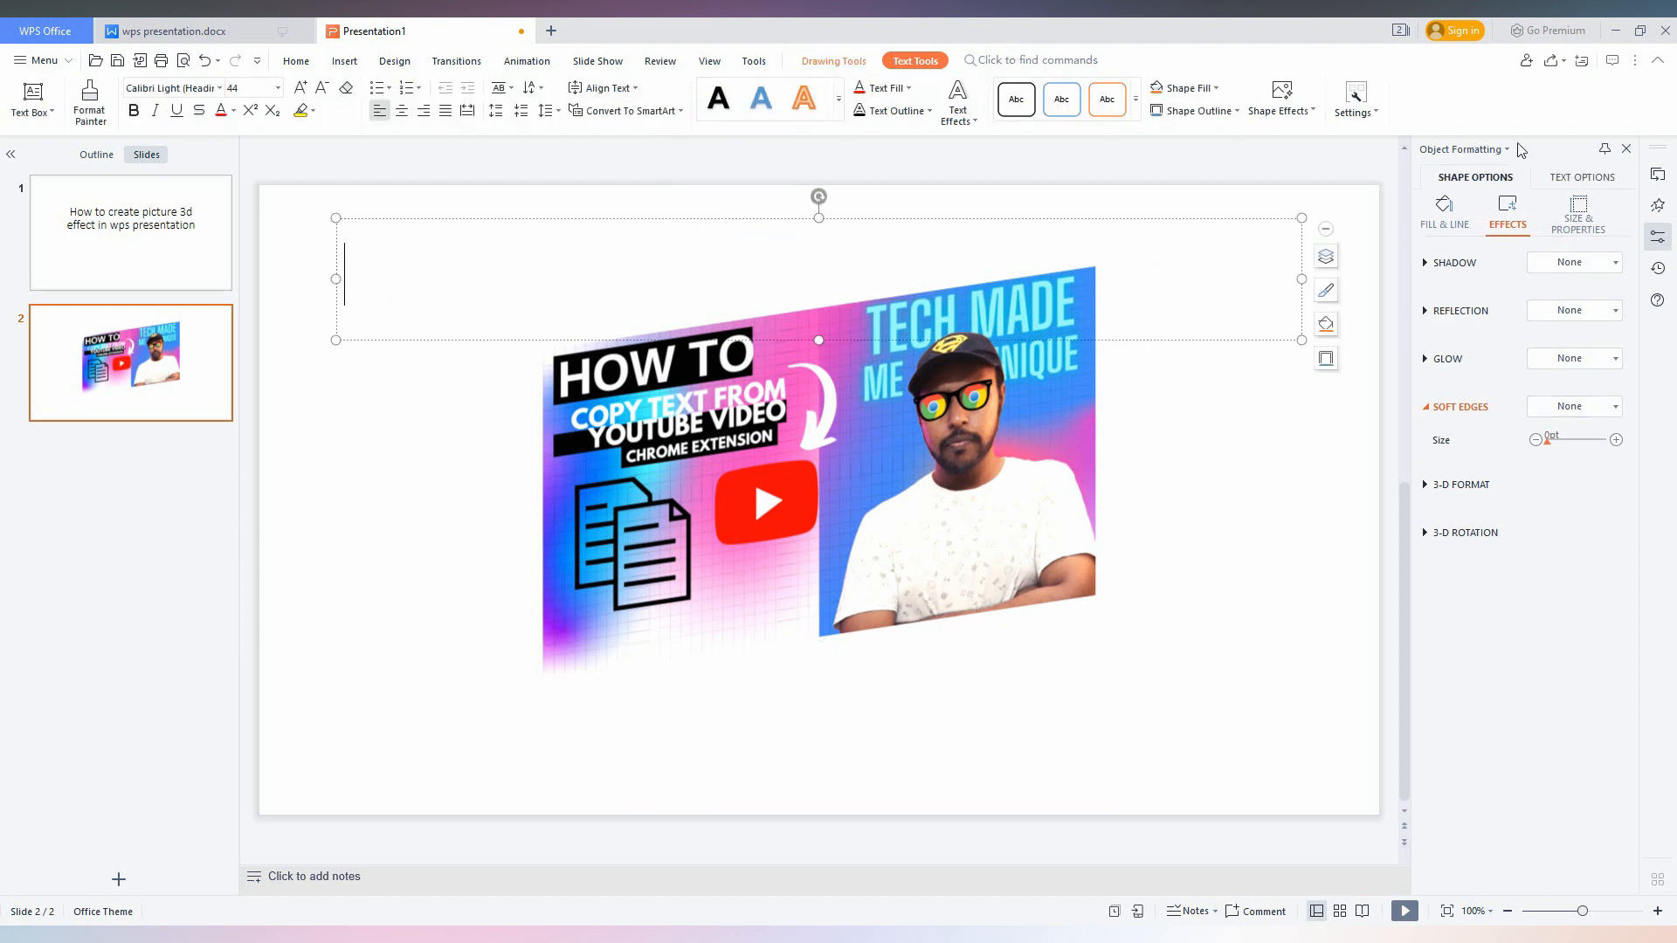
# Collapse Soft Edges and expand the 3-D Rotation settings with values reset to zero.
pyautogui.click(1425, 406)
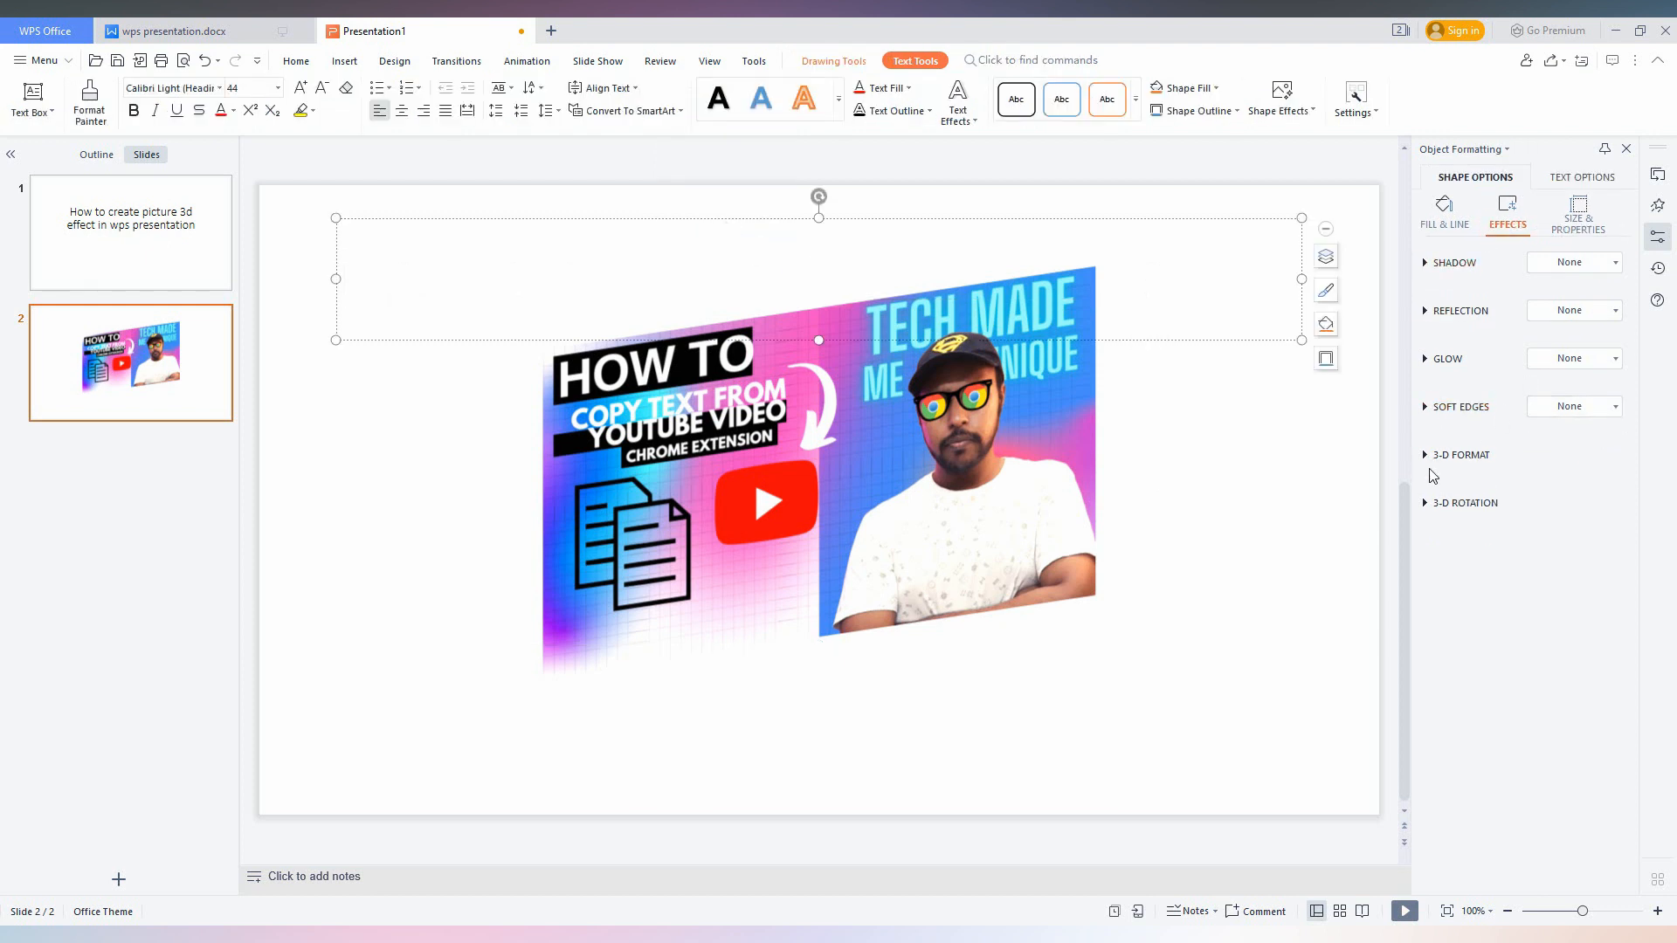
pyautogui.click(1425, 455)
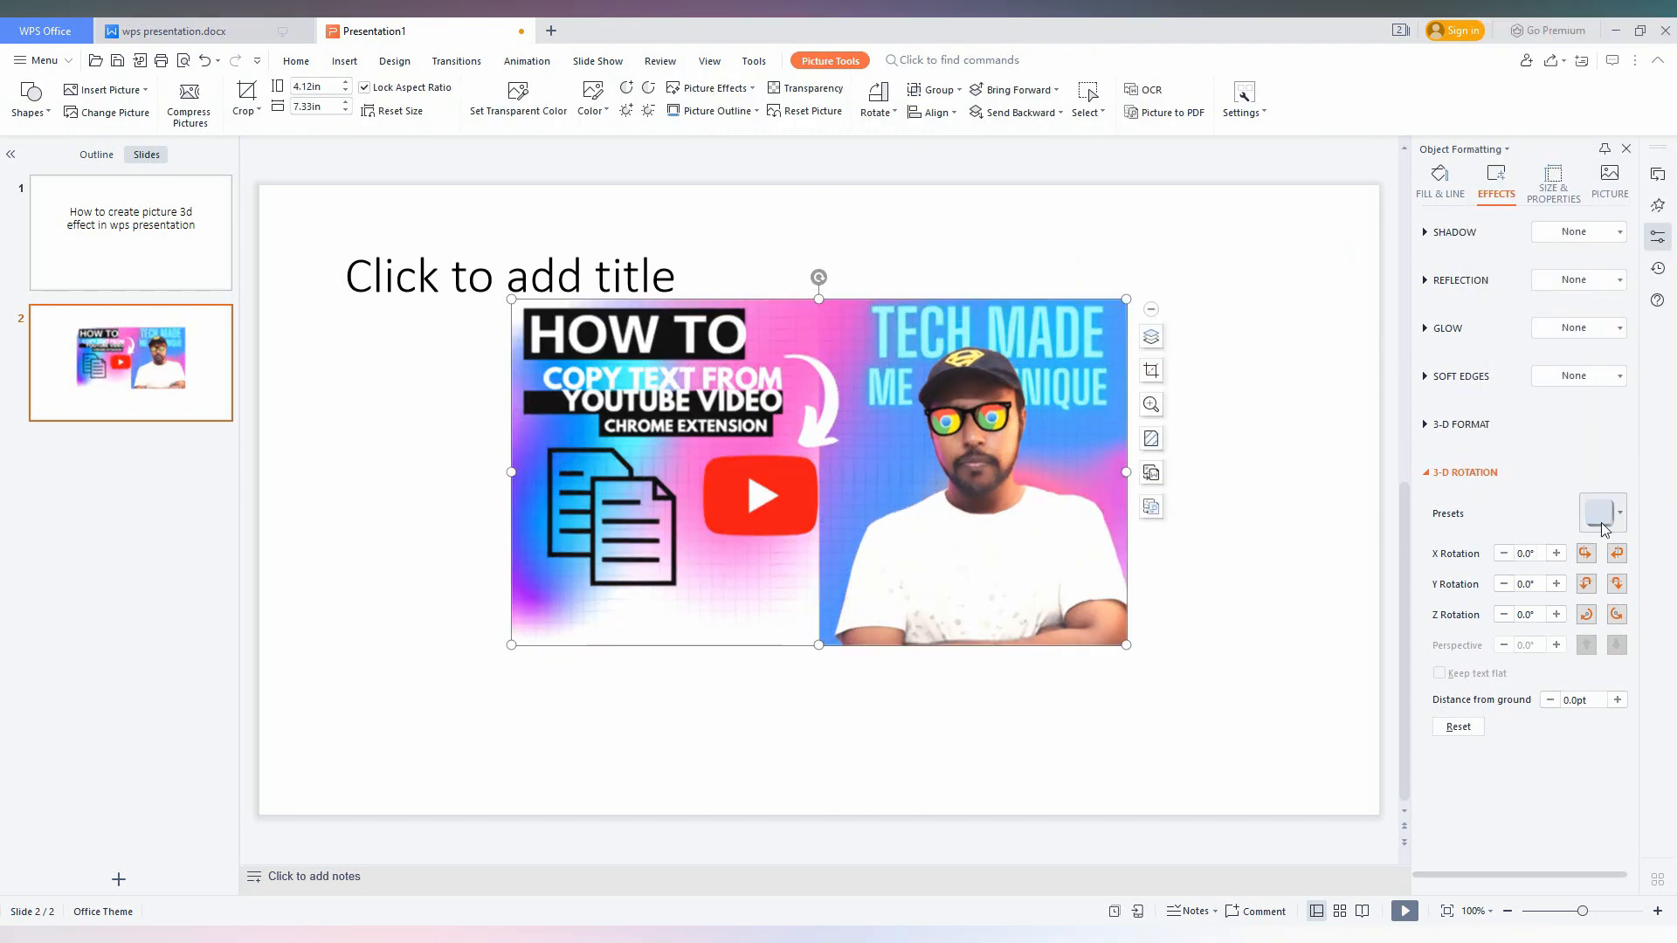
# Apply a Perspective then a Parallel 3-D rotation preset, reaching 334° X and 16° Y.
pyautogui.click(1597, 513)
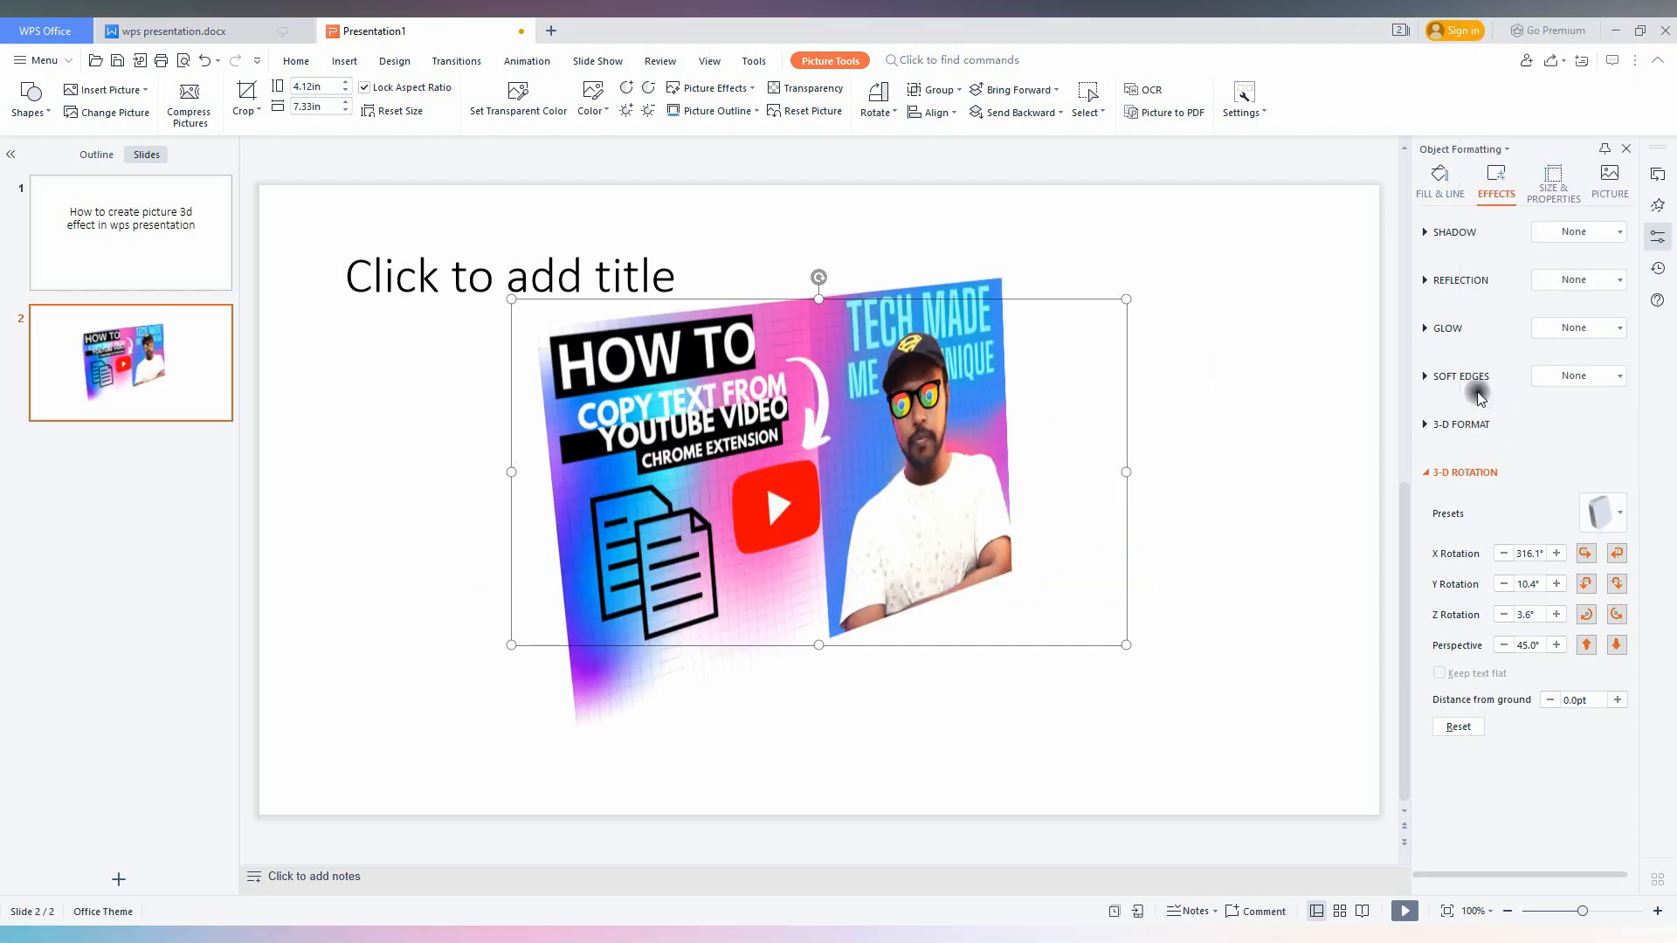
pyautogui.click(1603, 513)
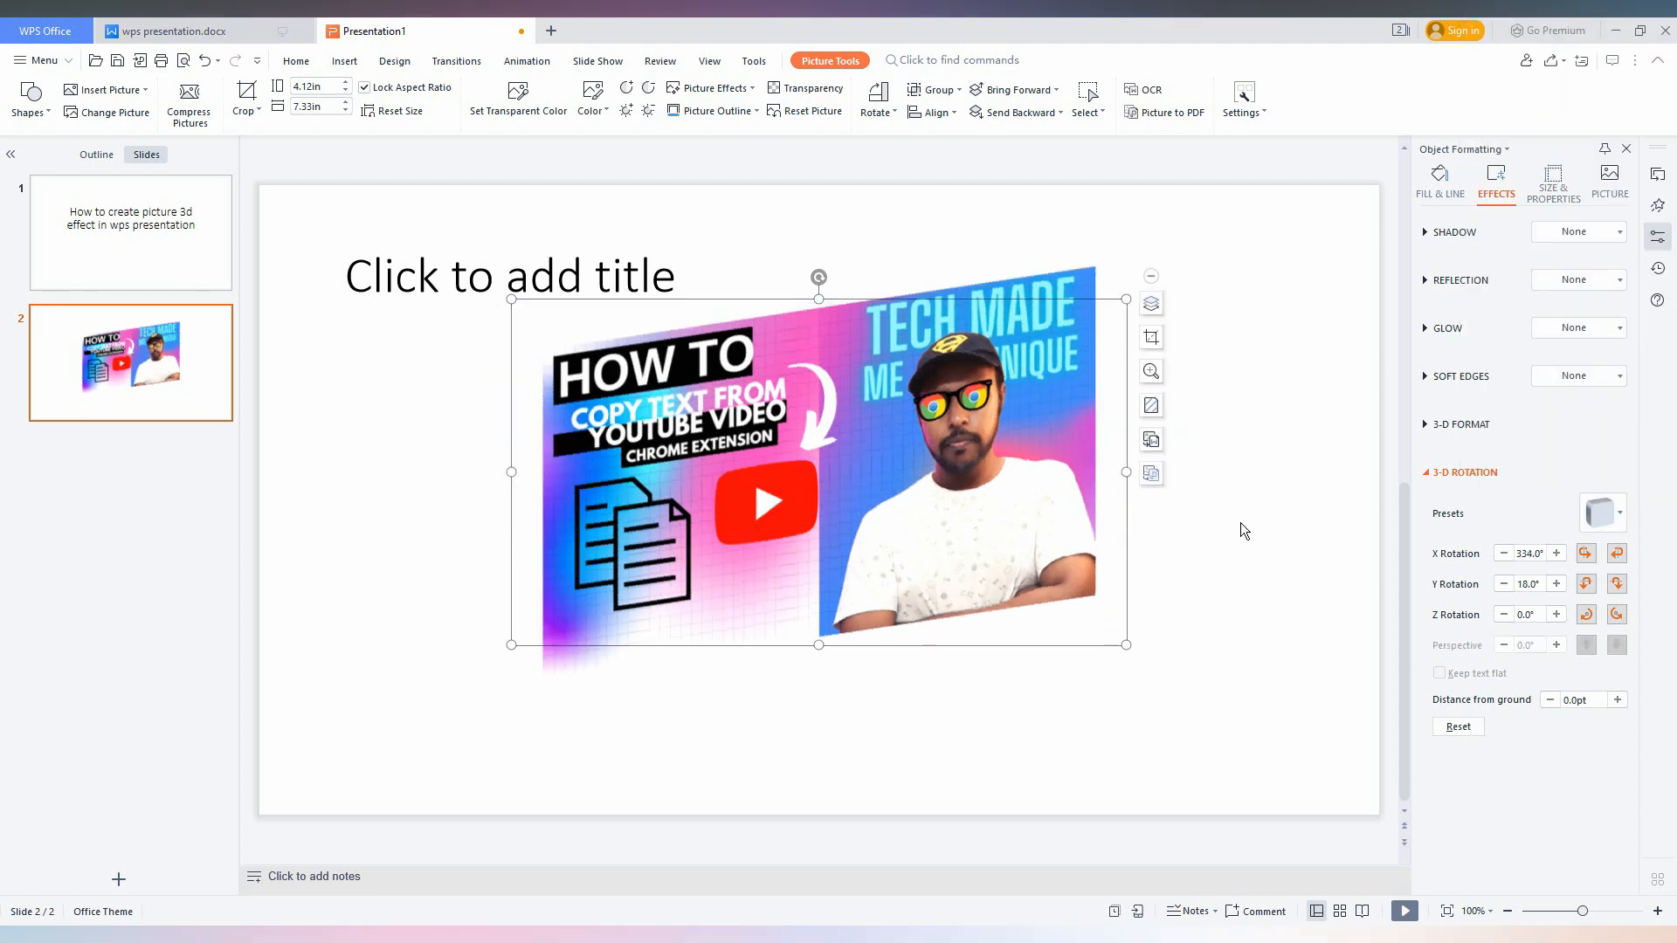
pyautogui.click(1602, 512)
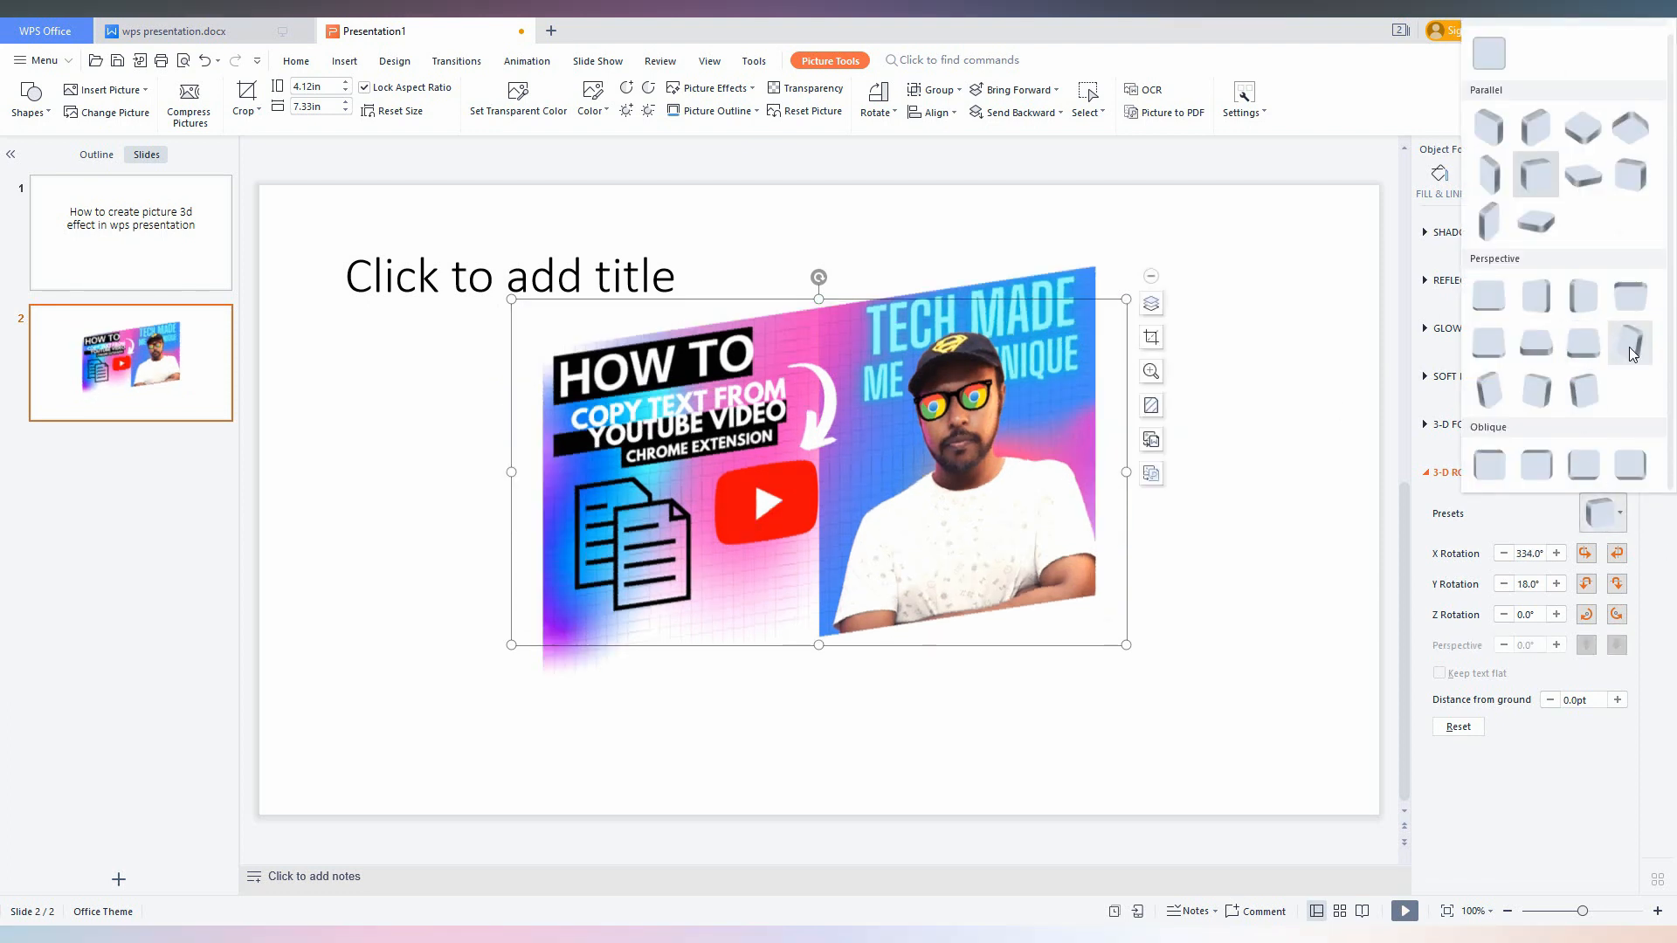